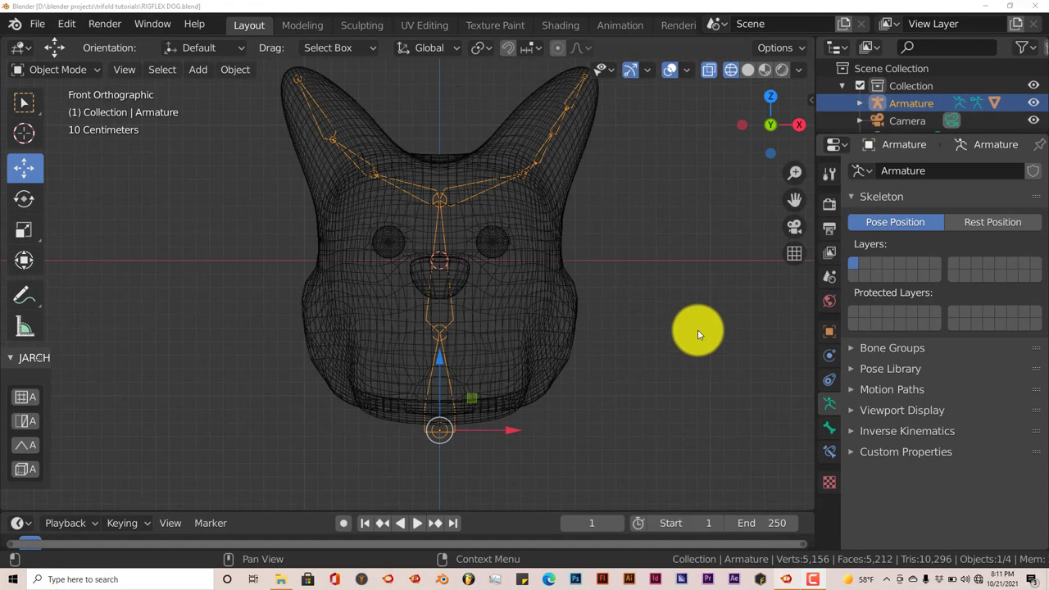
{"action": "mouse_move", "coordinate": [701, 331]}
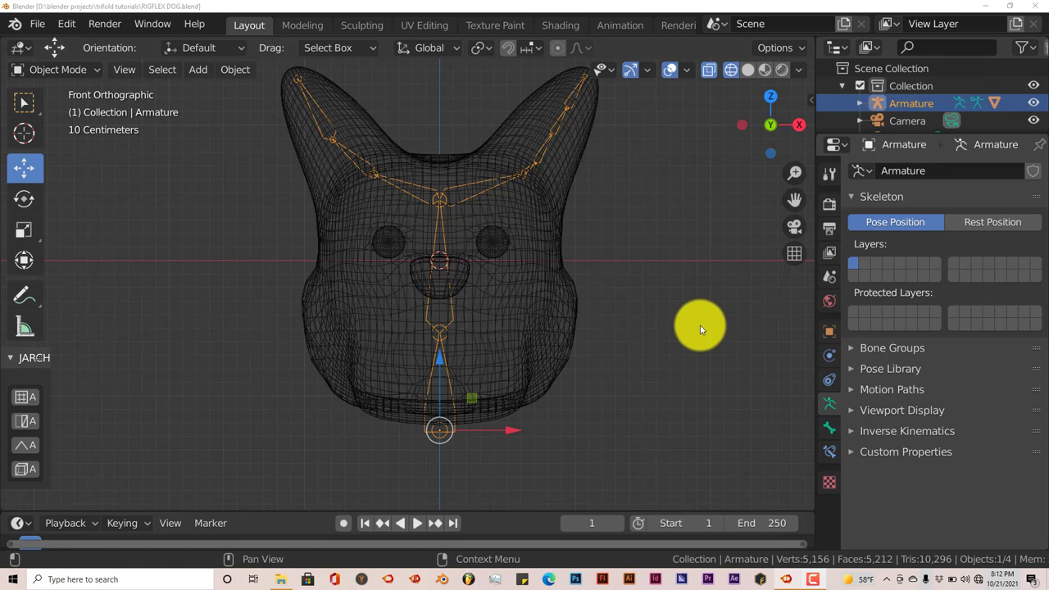
{"action": "mouse_move", "coordinate": [702, 326]}
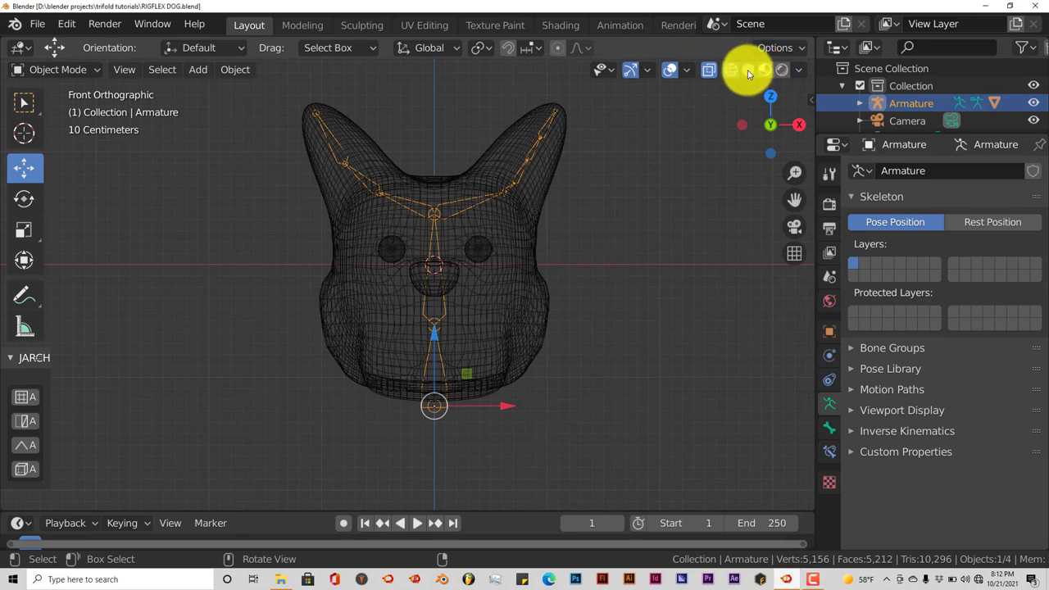
Show the dog head in Solid shading, inspect it from an angle, and return to front view.
{"action": "left_click", "coordinate": [747, 68]}
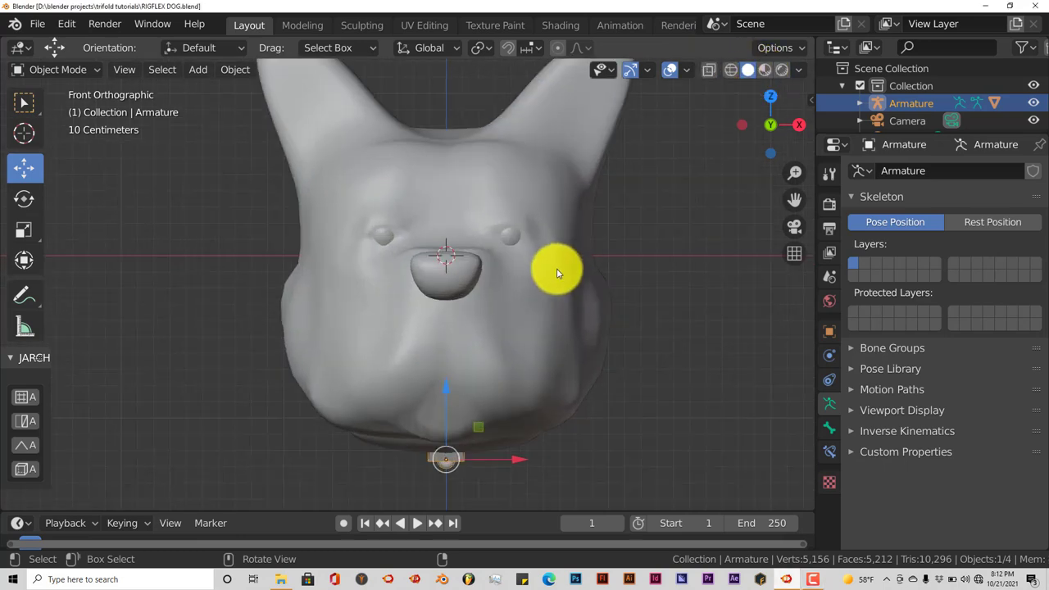
{"action": "left_click_drag", "start_coordinate": [558, 276], "coordinate": [459, 310]}
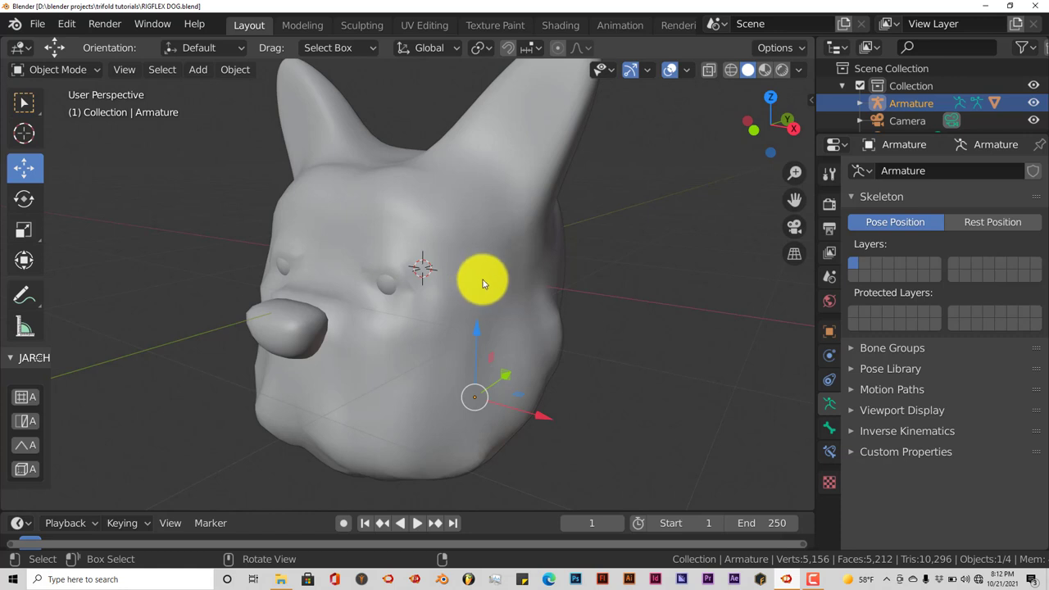
{"action": "key", "text": "KP_1"}
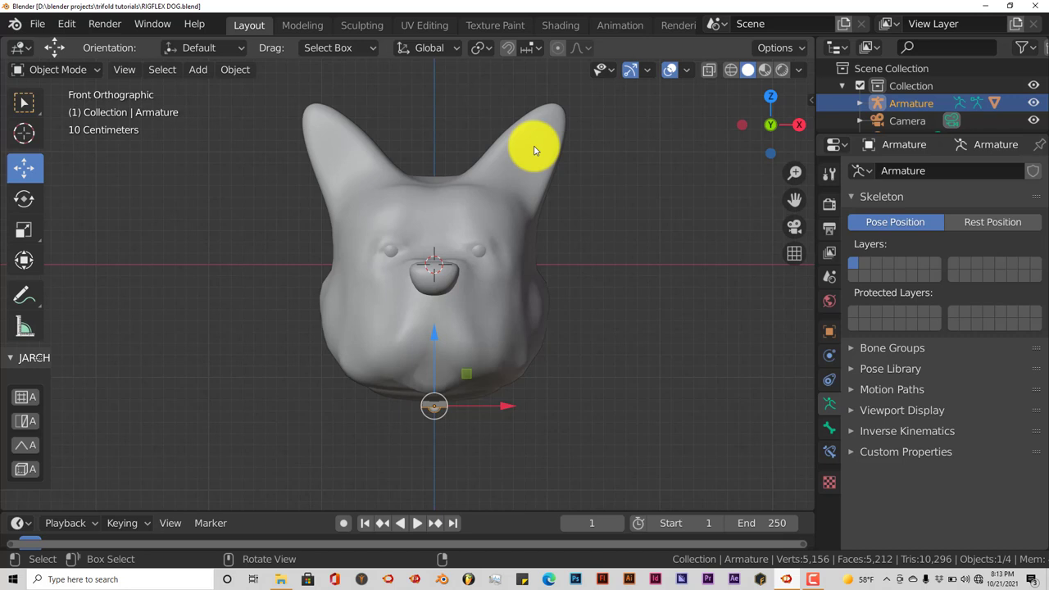
{"action": "mouse_move", "coordinate": [494, 368]}
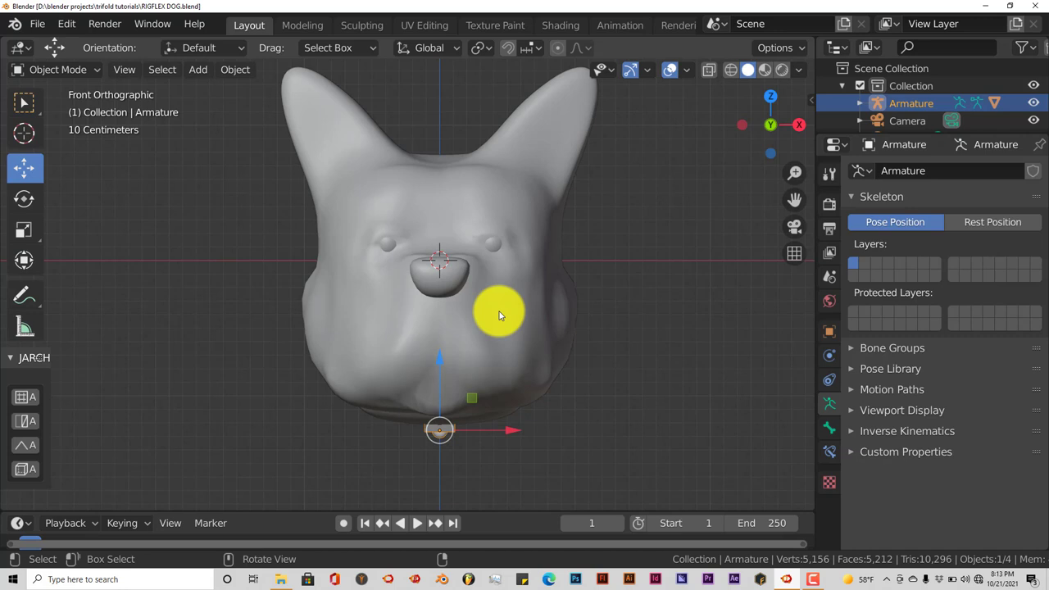
{"action": "mouse_move", "coordinate": [505, 314]}
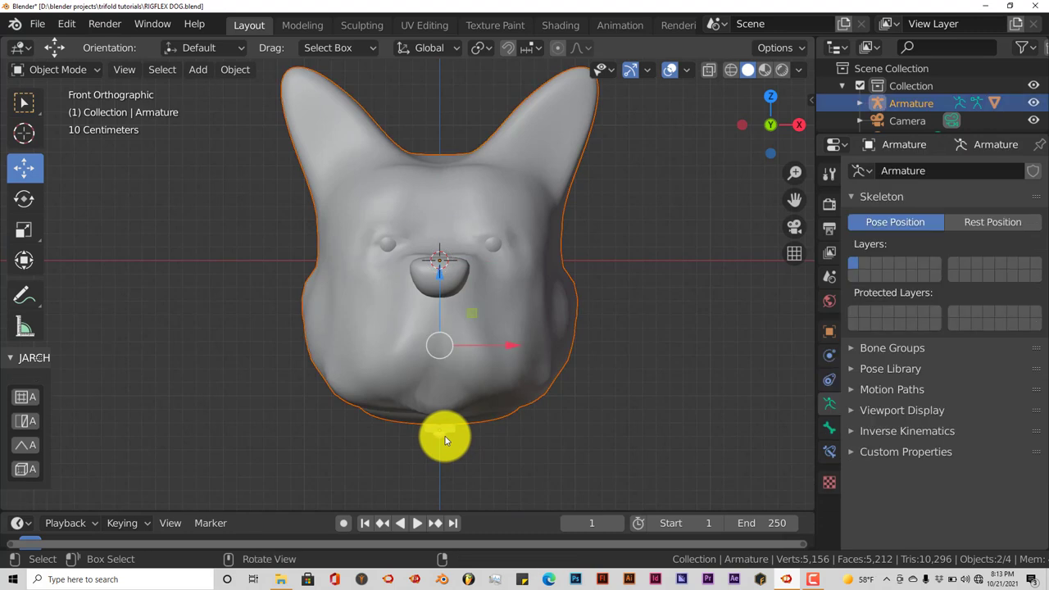
Parent the head mesh to the armature with Automatic Weights via Ctrl+P, then deselect everything.
{"action": "key", "text": "ctrl+p"}
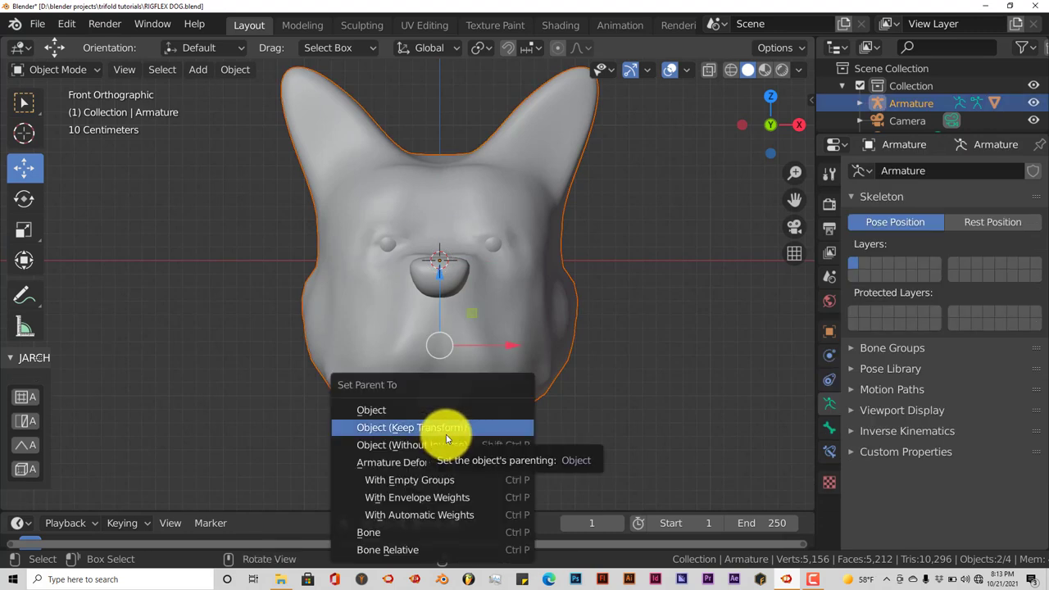
{"action": "mouse_move", "coordinate": [419, 515]}
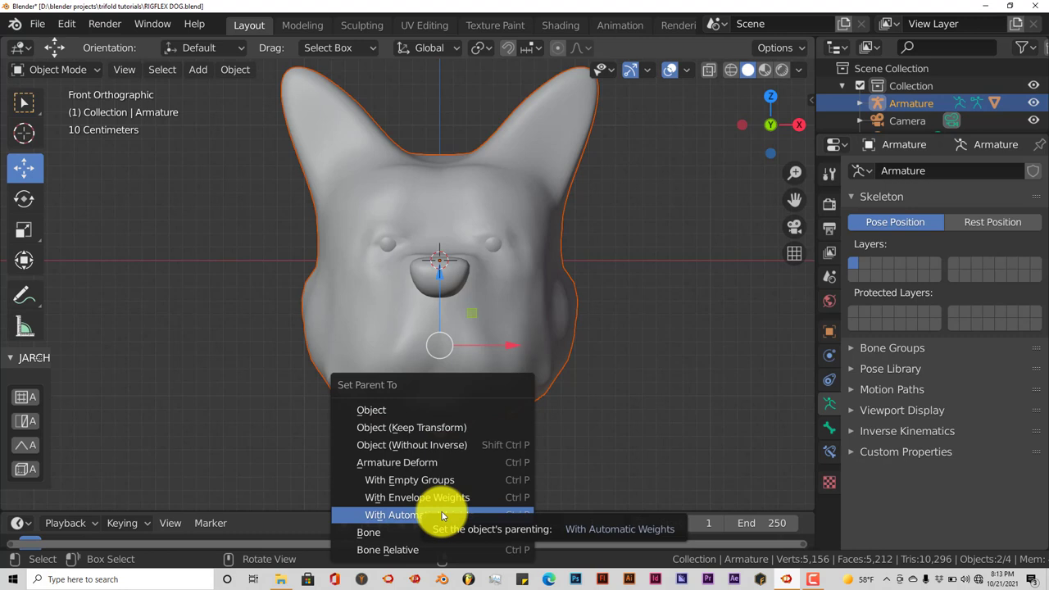
{"action": "left_click", "coordinate": [402, 515]}
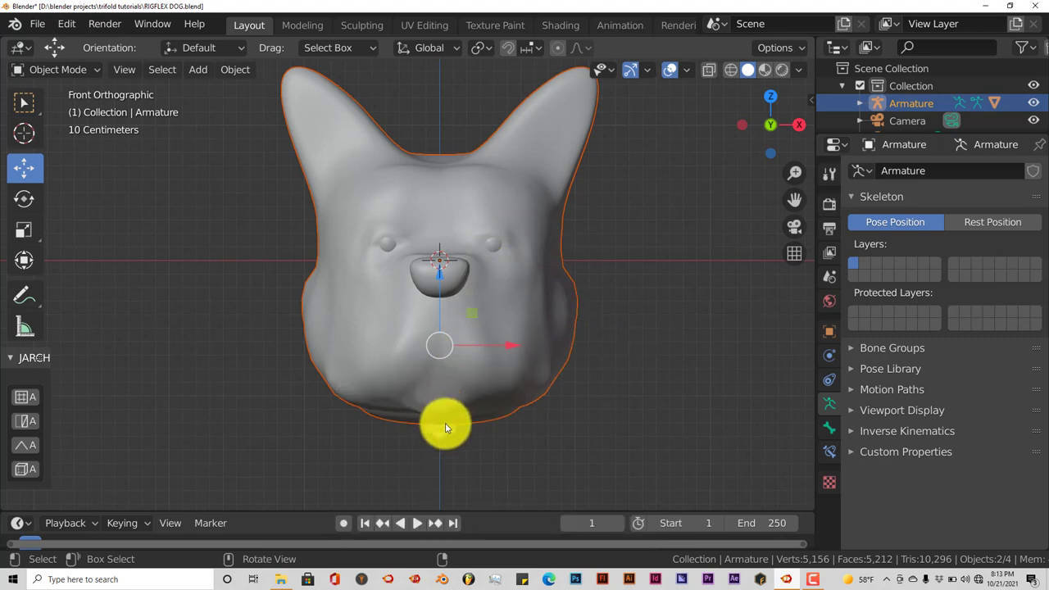
{"action": "left_click_drag", "start_coordinate": [446, 426], "coordinate": [390, 287]}
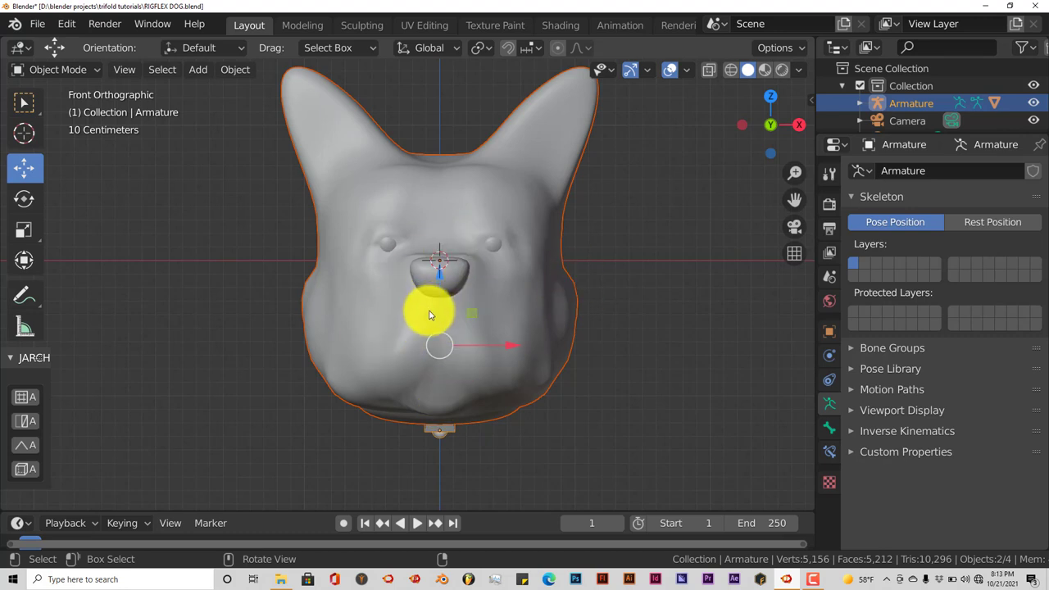
{"action": "left_click_drag", "start_coordinate": [440, 315], "coordinate": [441, 243]}
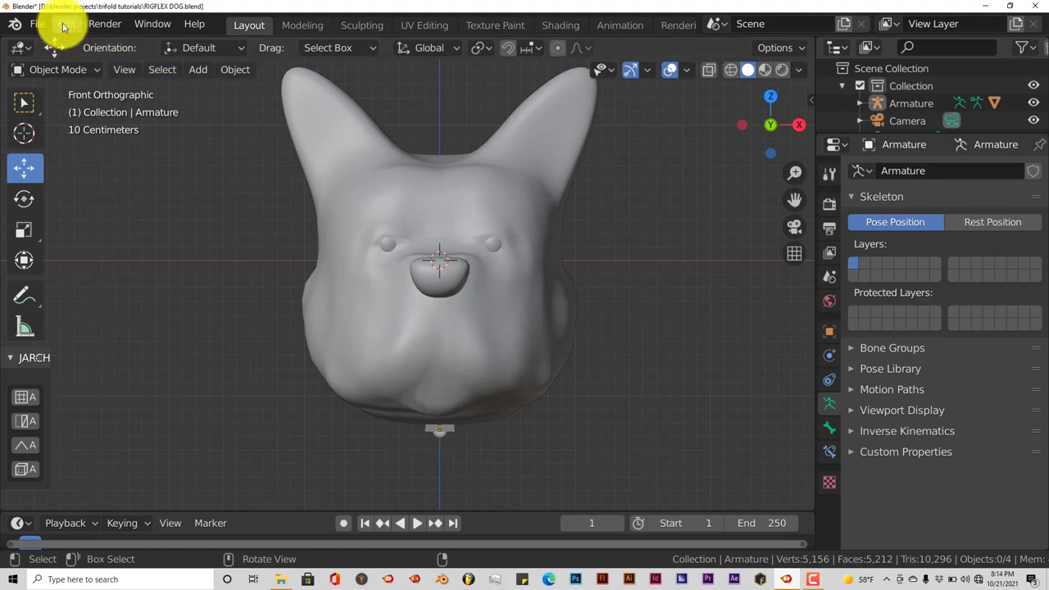
Bring up Preferences and start installing an add-on from file.
{"action": "left_click", "coordinate": [66, 24]}
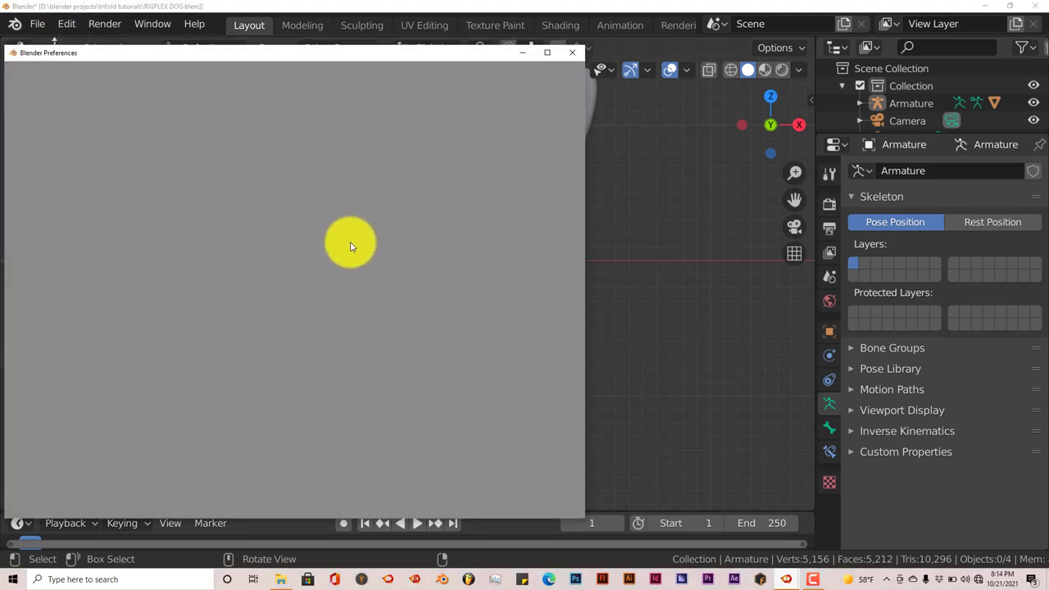
{"action": "left_click", "coordinate": [36, 218]}
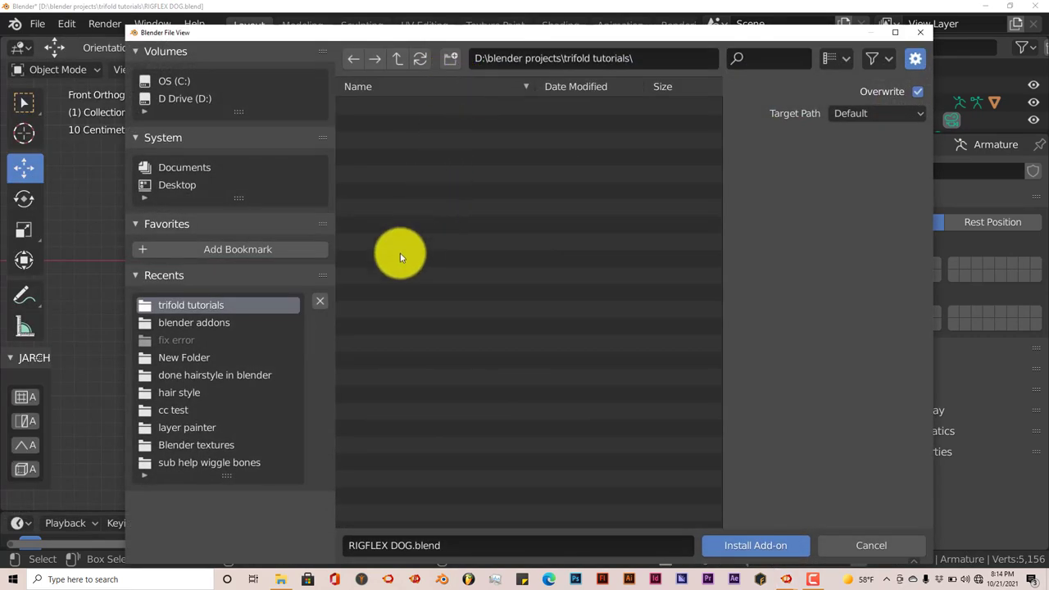
{"action": "mouse_move", "coordinate": [419, 393]}
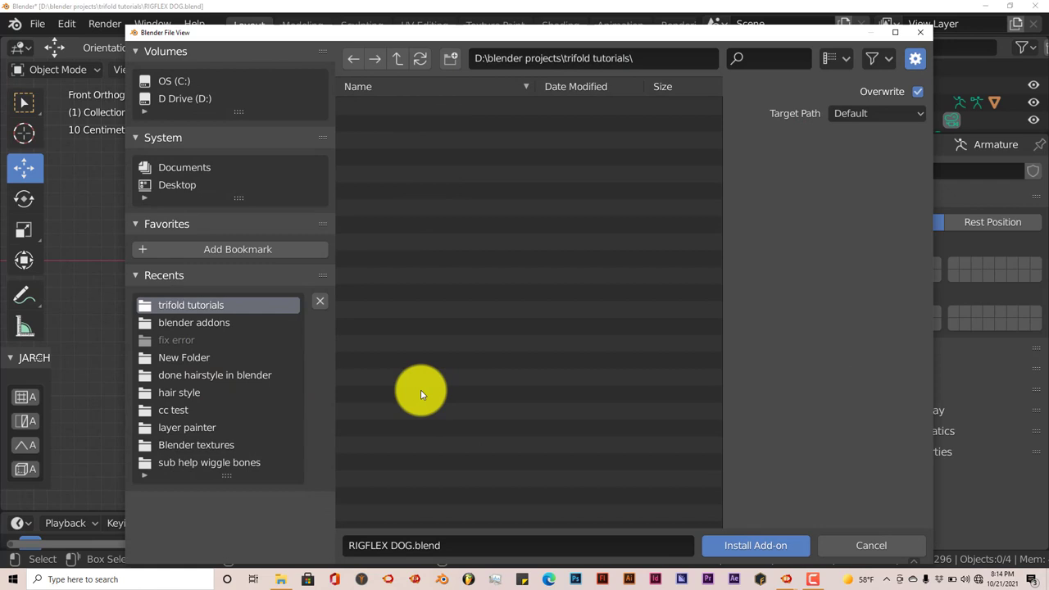
{"action": "mouse_move", "coordinate": [492, 343]}
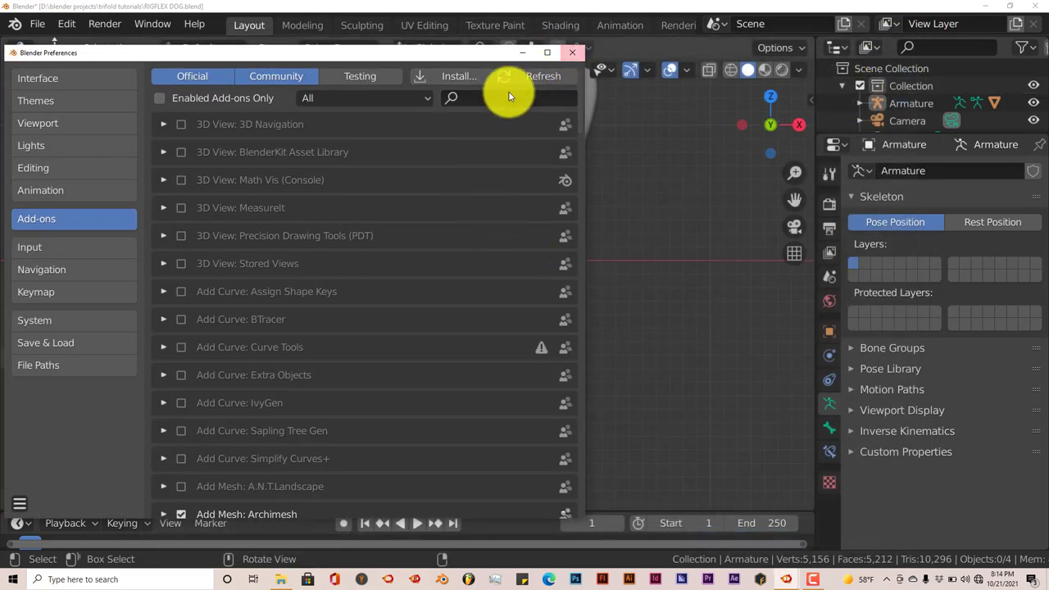
Filter add-ons by 'rig', enable Animation: RigFlex, and close Preferences.
{"action": "type", "text": "r"}
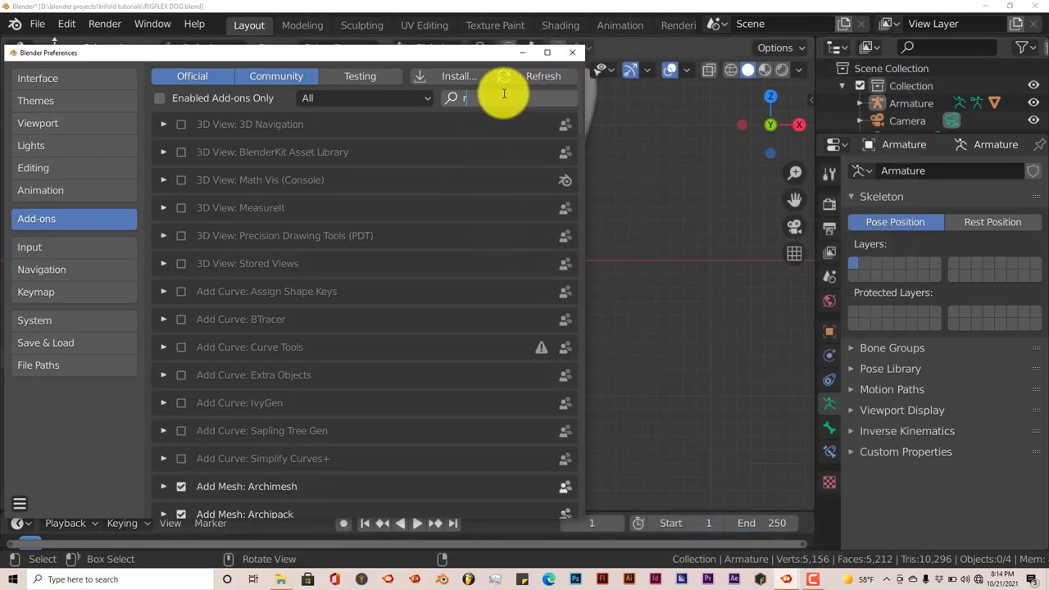
{"action": "type", "text": "ig"}
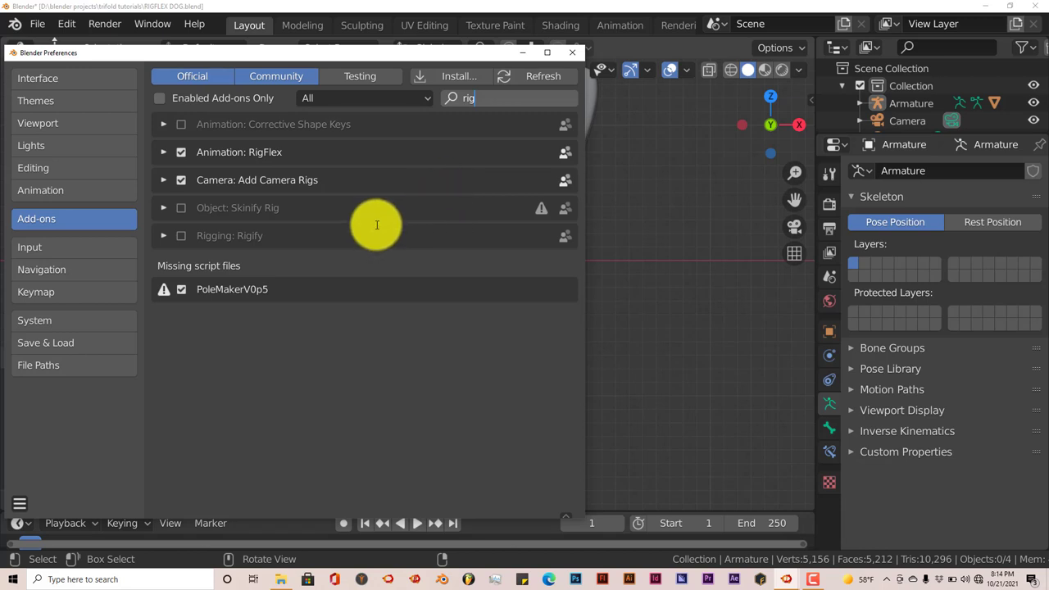
{"action": "mouse_move", "coordinate": [381, 220]}
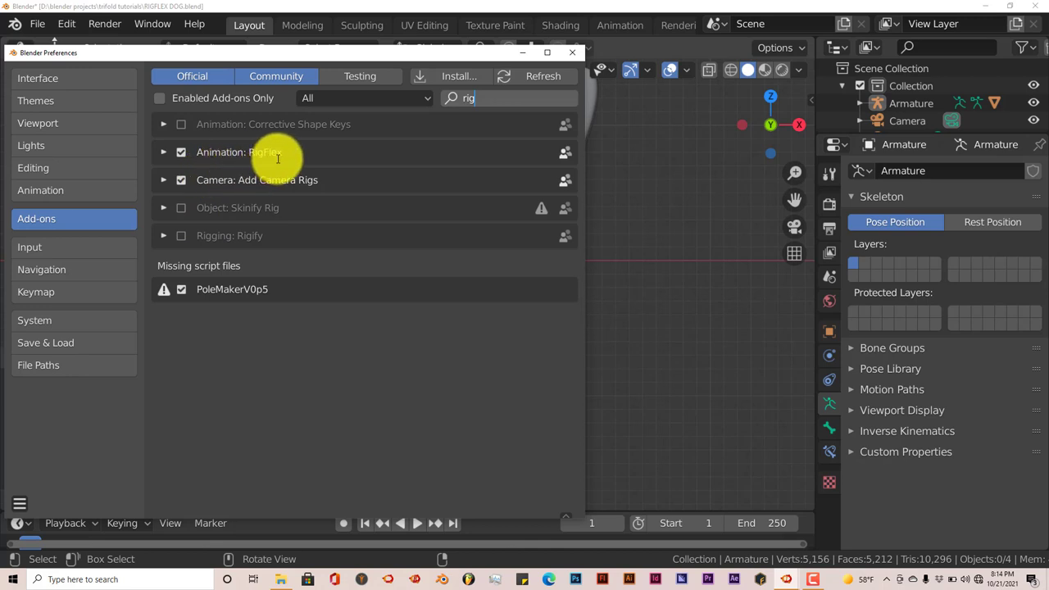
{"action": "left_click", "coordinate": [180, 151]}
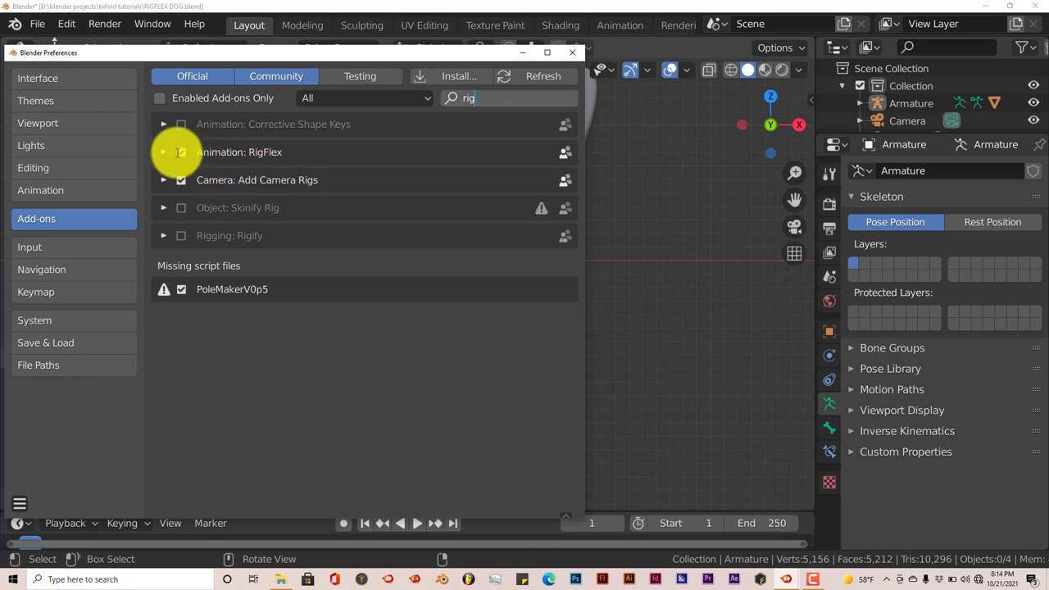
{"action": "left_click", "coordinate": [180, 151]}
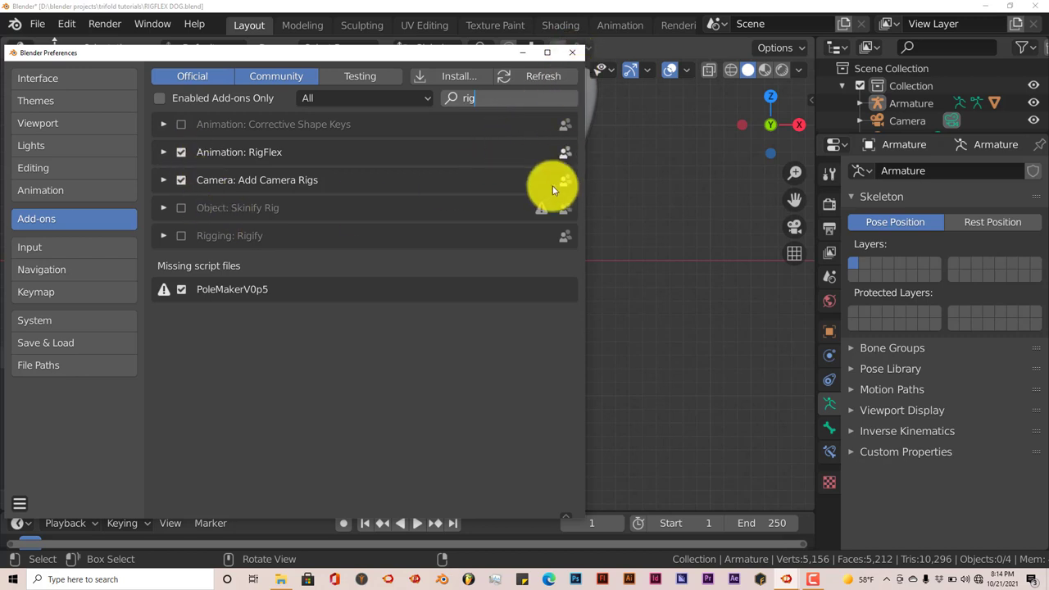
{"action": "left_click", "coordinate": [572, 52]}
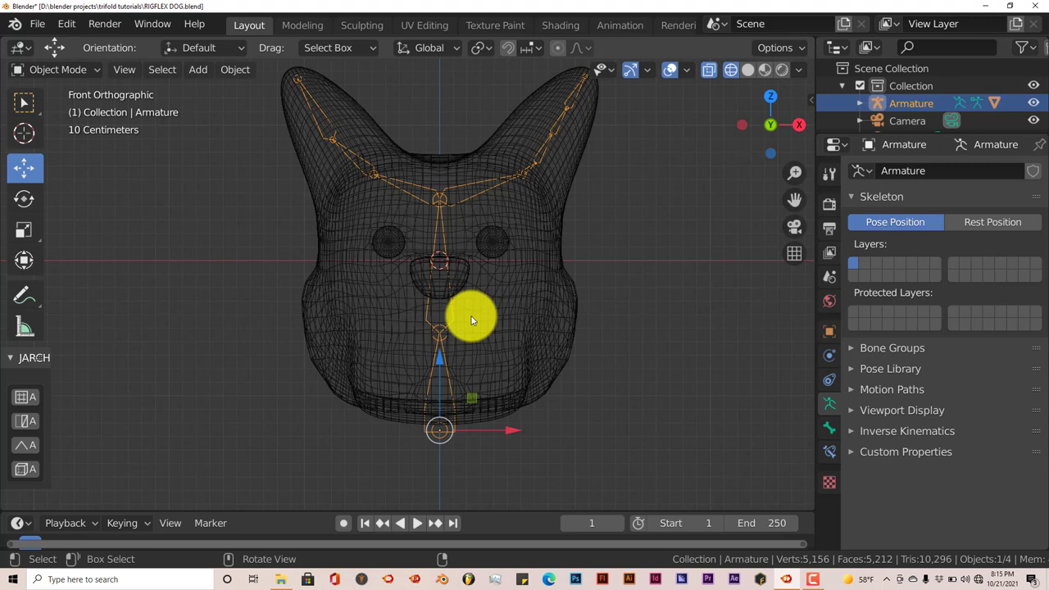
Put the armature into Pose Mode and turn on Auto Keying.
{"action": "left_click", "coordinate": [57, 69]}
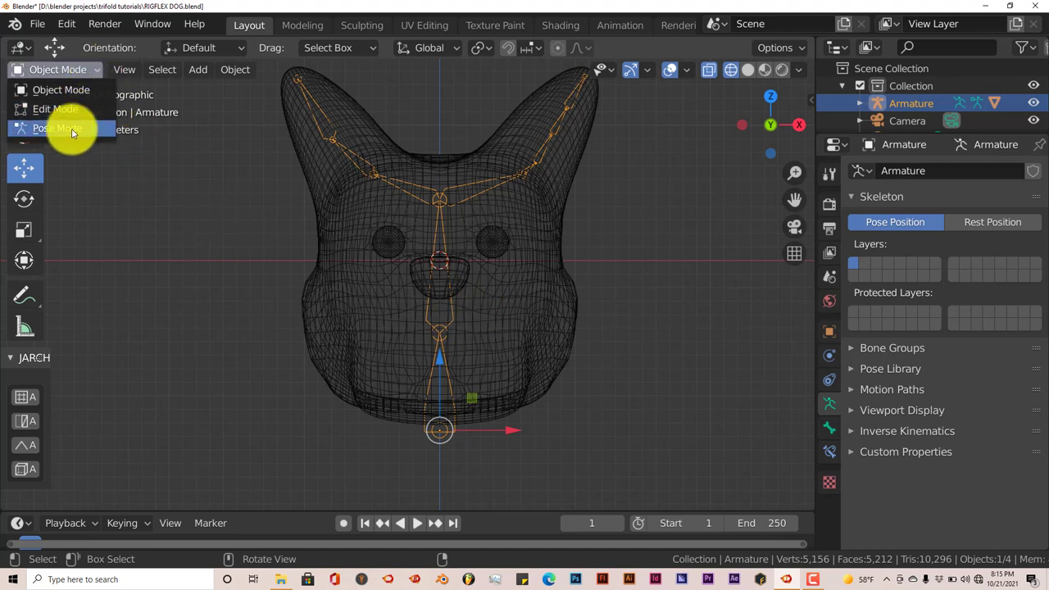
{"action": "left_click", "coordinate": [57, 128]}
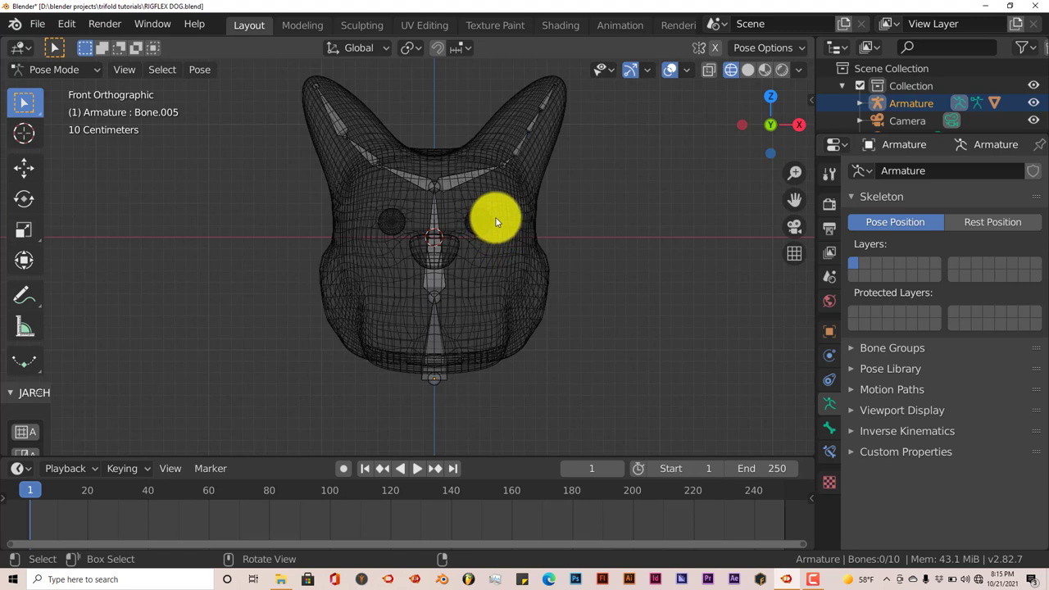
{"action": "mouse_move", "coordinate": [500, 219]}
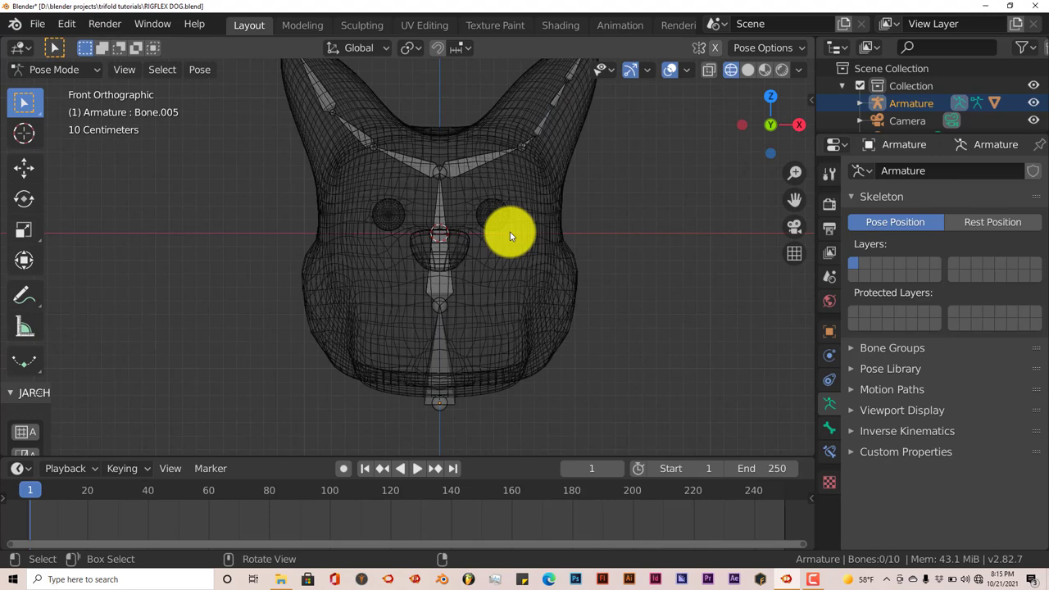
{"action": "mouse_move", "coordinate": [508, 229]}
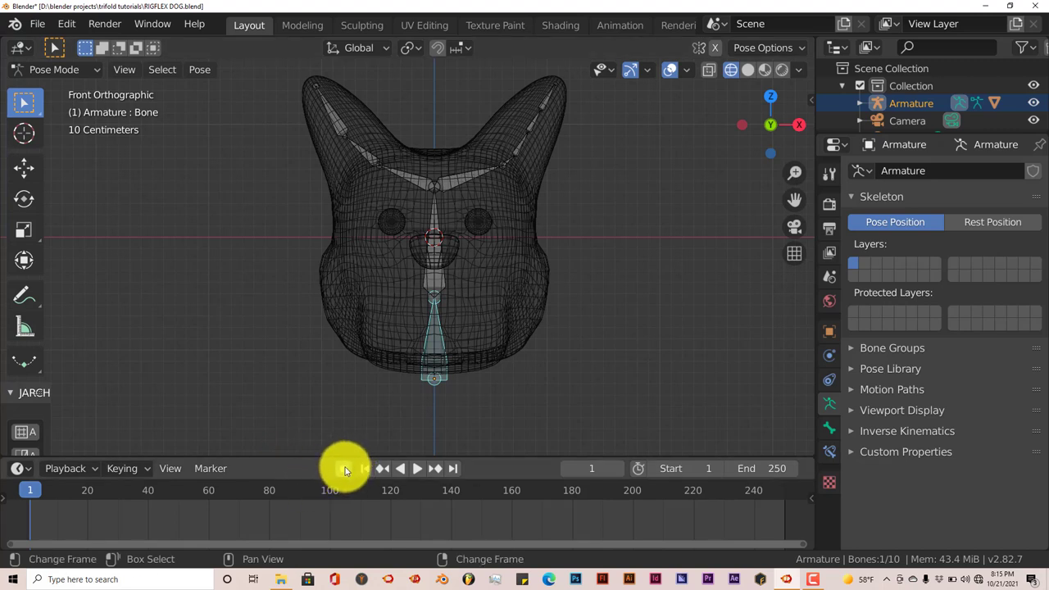
{"action": "mouse_move", "coordinate": [344, 469]}
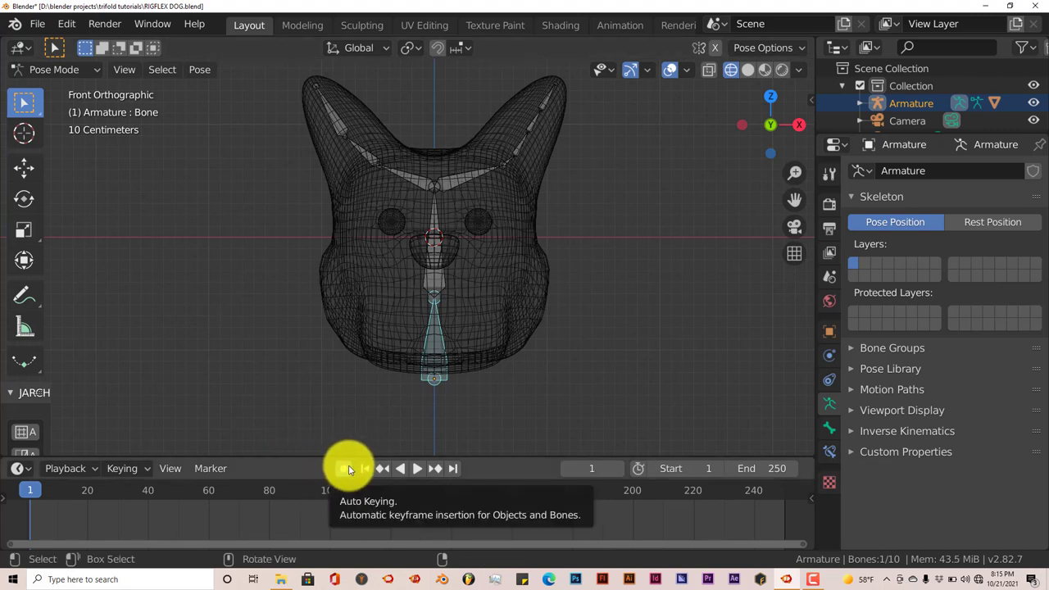
{"action": "left_click", "coordinate": [344, 469]}
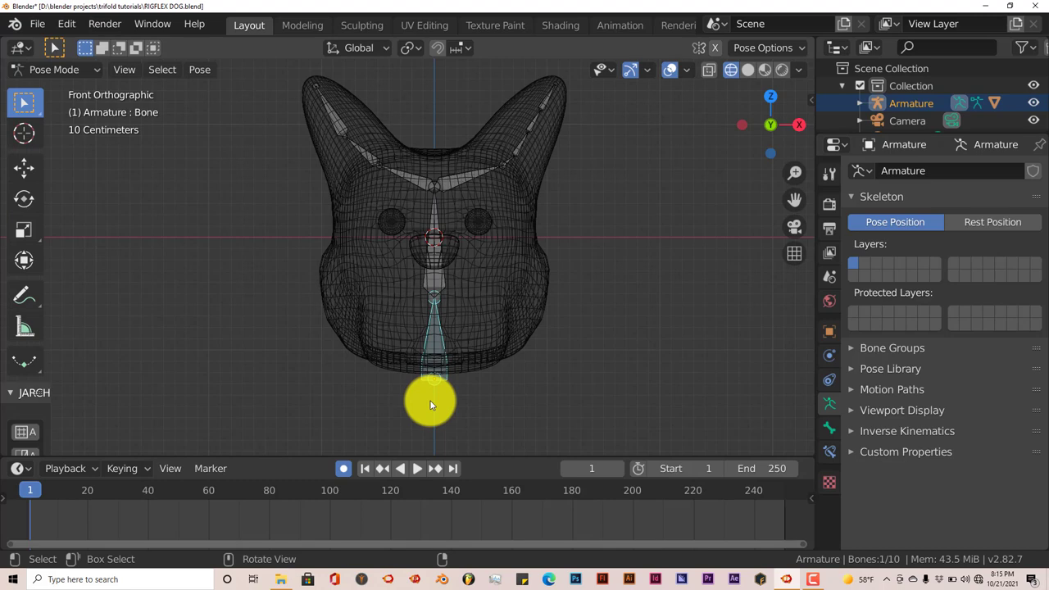
Rotate the head bone into alternating tilts, keyframing frames 1, 20, 40, 60 and 80.
{"action": "left_click_drag", "start_coordinate": [430, 407], "coordinate": [413, 400]}
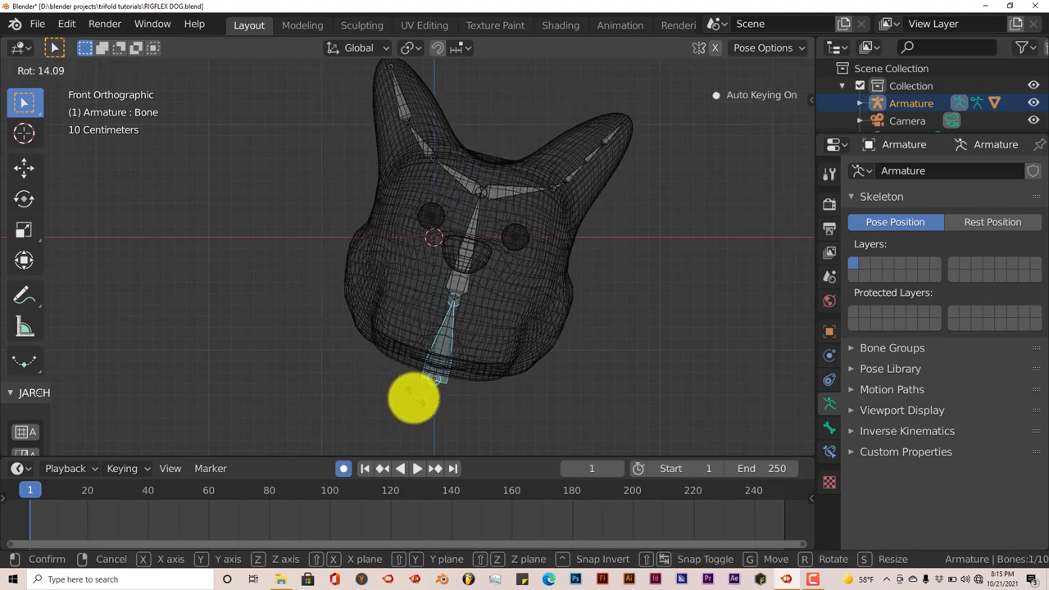
{"action": "left_click_drag", "start_coordinate": [413, 400], "coordinate": [435, 395]}
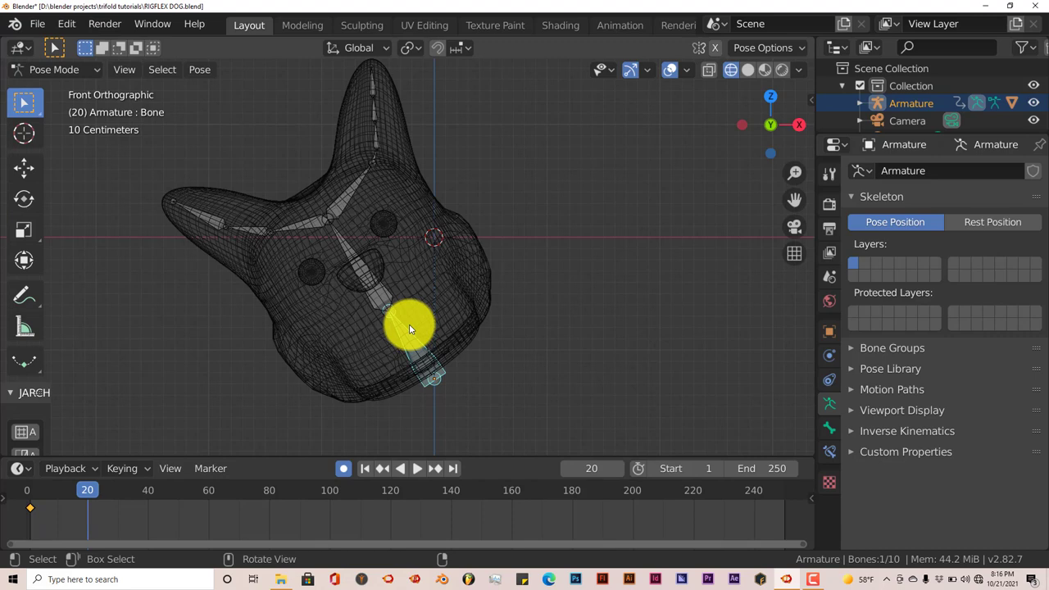
{"action": "left_click_drag", "start_coordinate": [410, 328], "coordinate": [456, 358]}
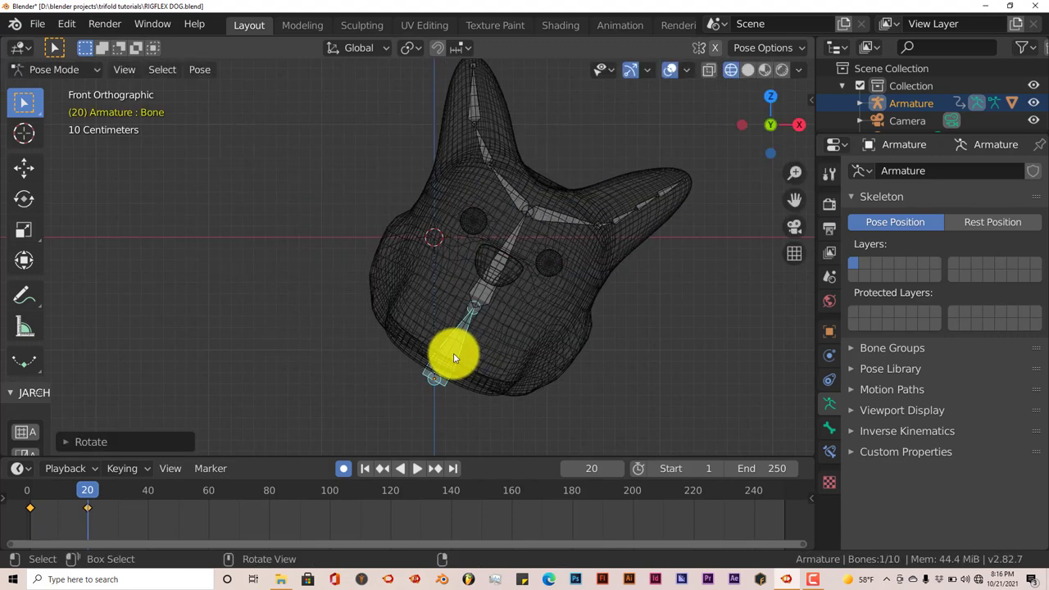
{"action": "left_click", "coordinate": [148, 490]}
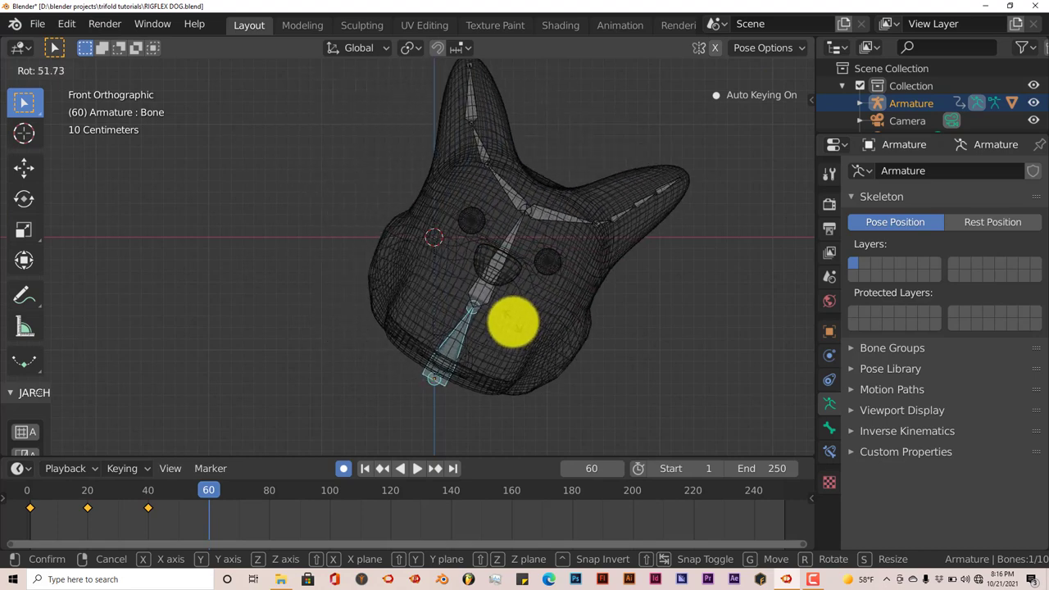
{"action": "left_click", "coordinate": [269, 488]}
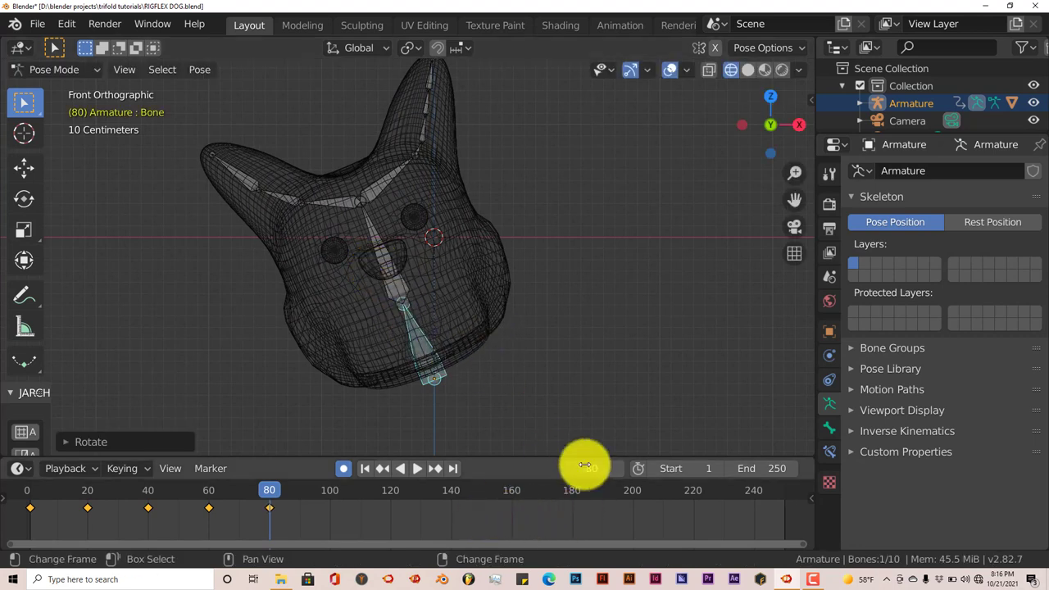
{"action": "mouse_move", "coordinate": [344, 469]}
{"action": "type", "text": "100"}
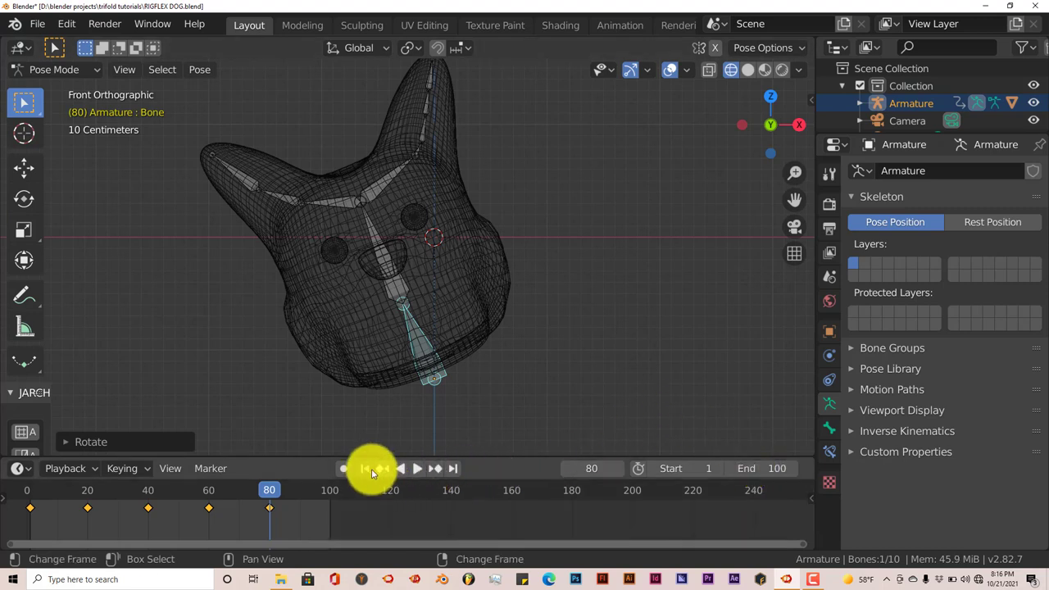
Jump to frame 1 and play back the head-tilt animation.
{"action": "left_click", "coordinate": [366, 469]}
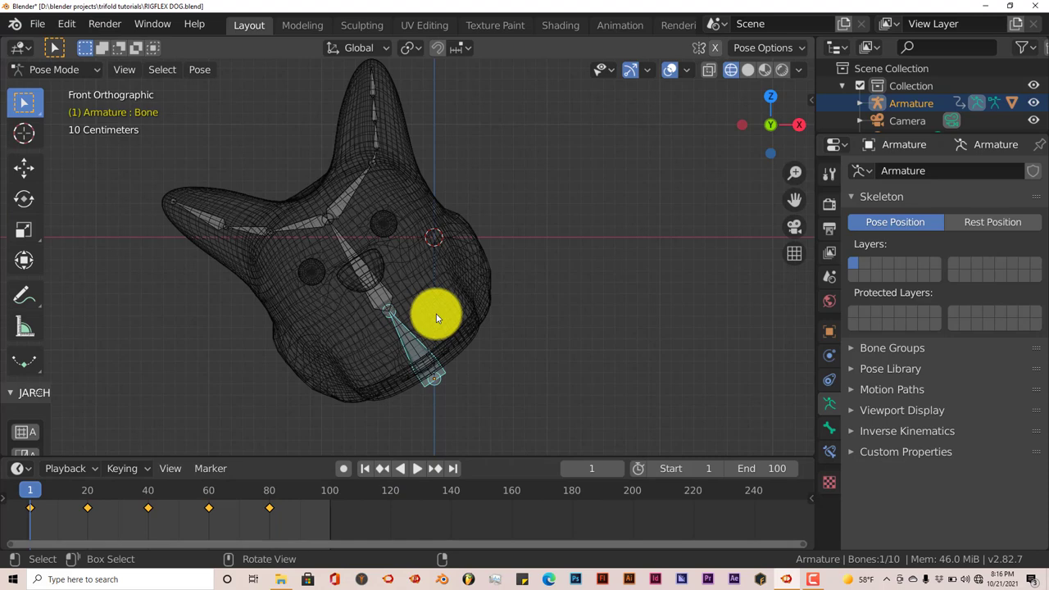
{"action": "mouse_move", "coordinate": [417, 469]}
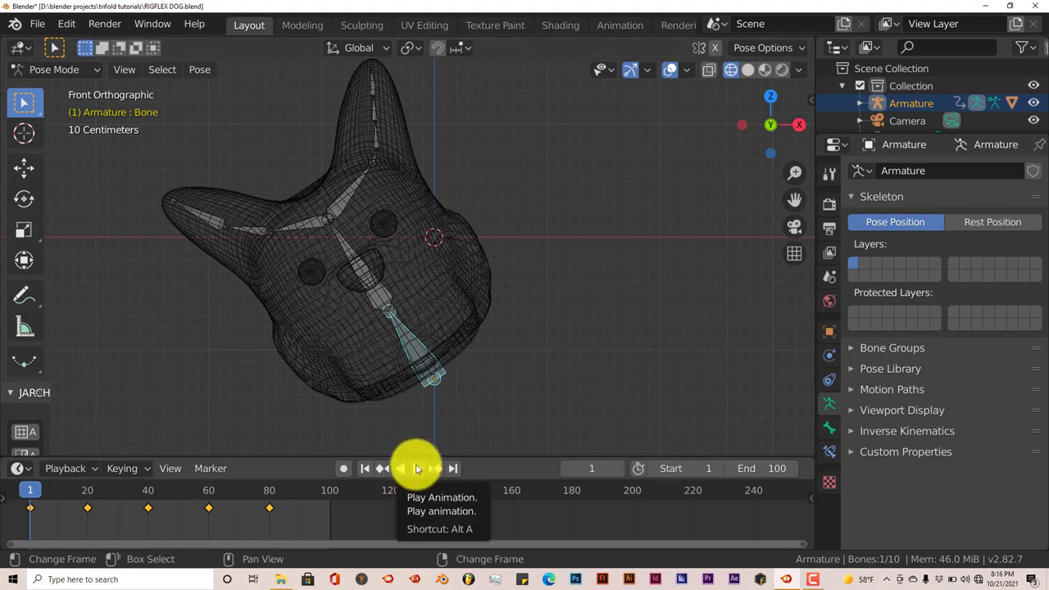
{"action": "left_click", "coordinate": [417, 469]}
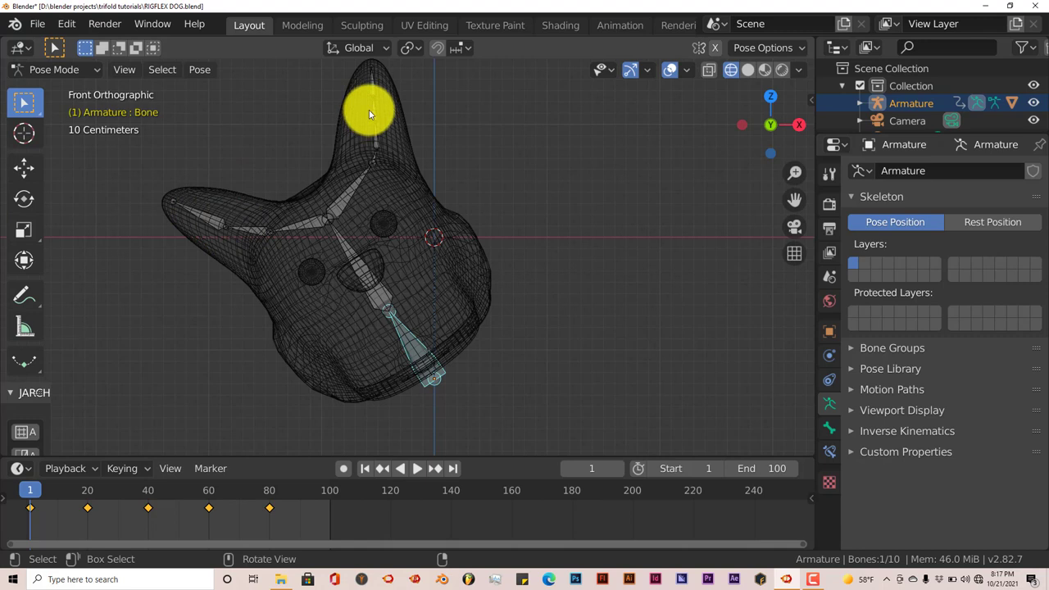
{"action": "mouse_move", "coordinate": [374, 105]}
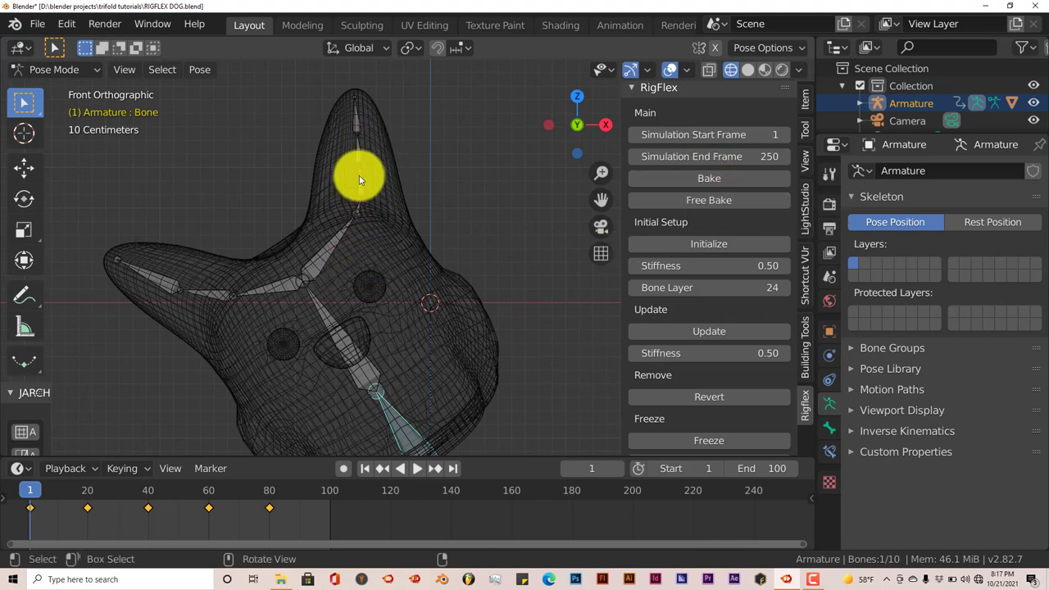
Select the whole ear bone chain and Initialize it as a RigFlex flex rig.
{"action": "key", "text": "c"}
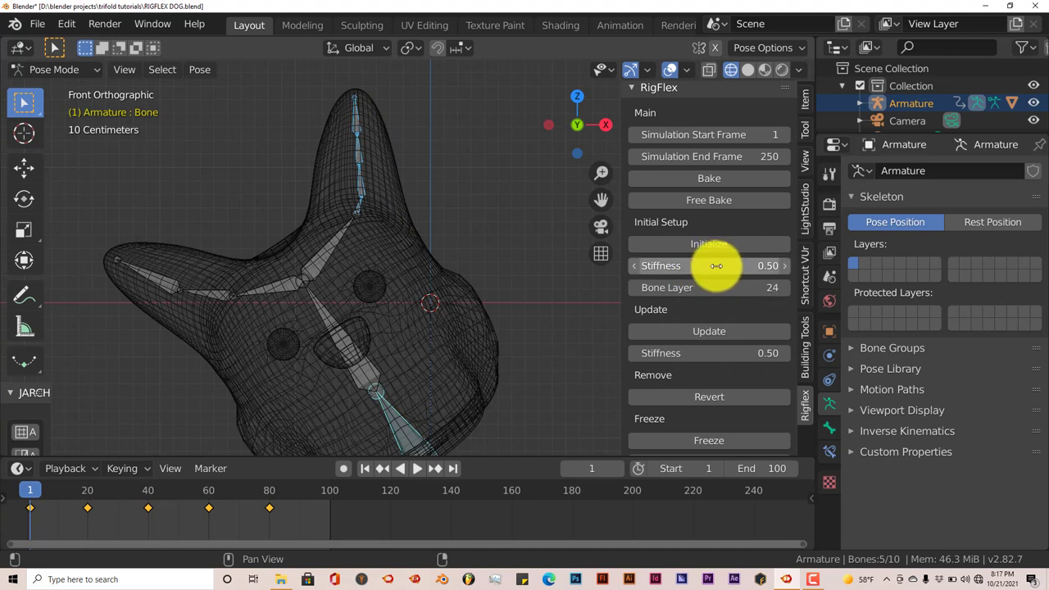
{"action": "left_click", "coordinate": [709, 245]}
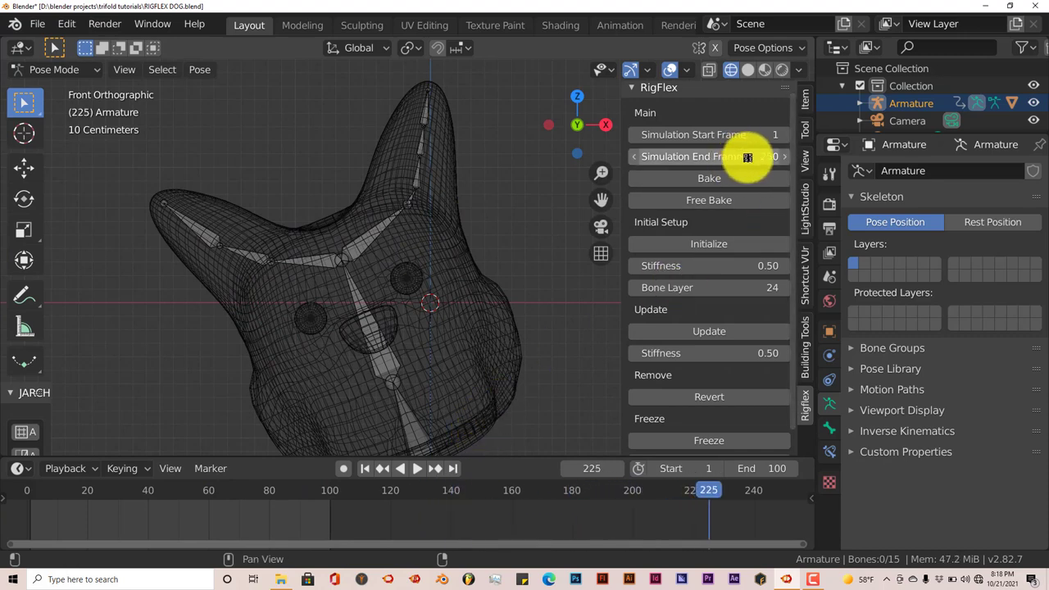
Bake the ear jiggle simulation, preview the playback, and stop it.
{"action": "left_click", "coordinate": [364, 469]}
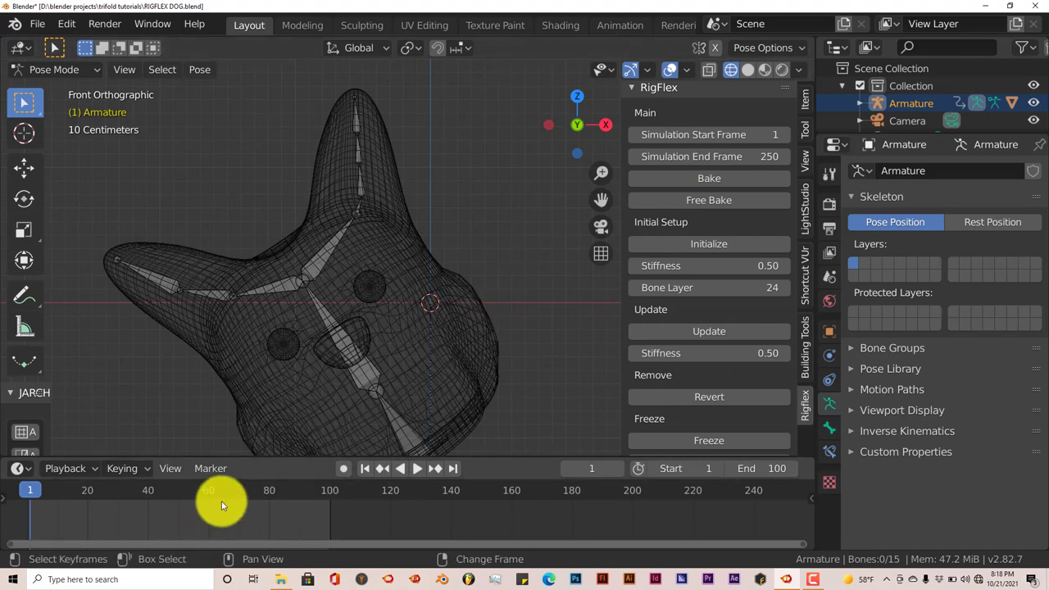
{"action": "left_click", "coordinate": [416, 469]}
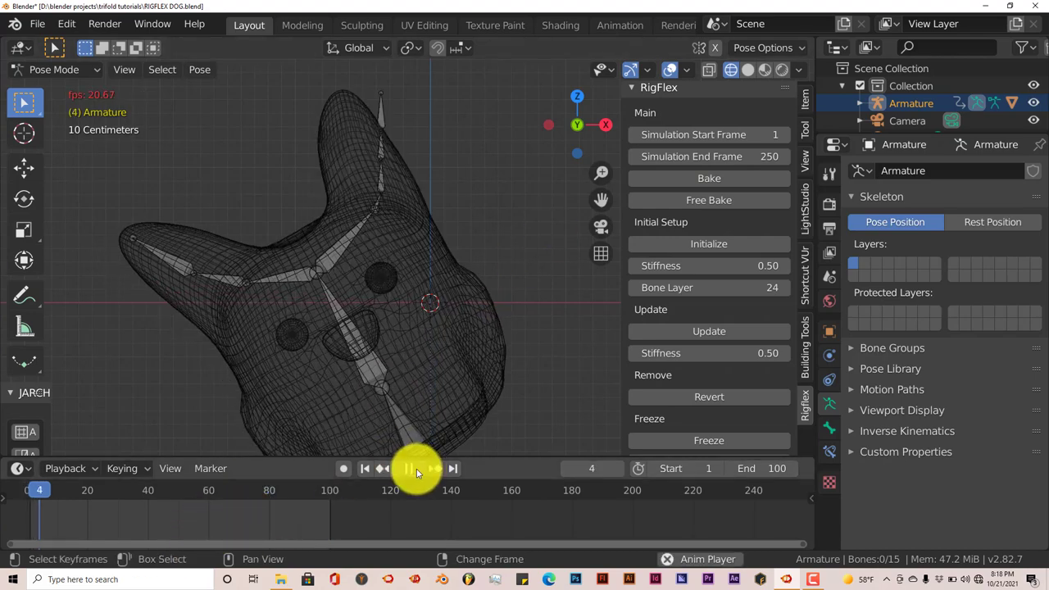
{"action": "left_click", "coordinate": [408, 469]}
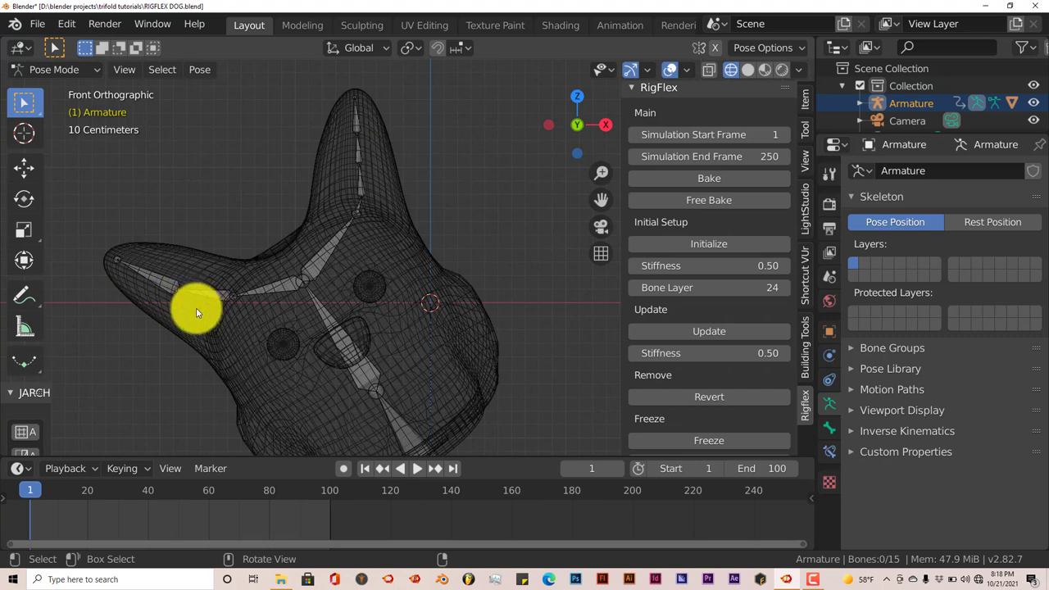
{"action": "mouse_move", "coordinate": [196, 310]}
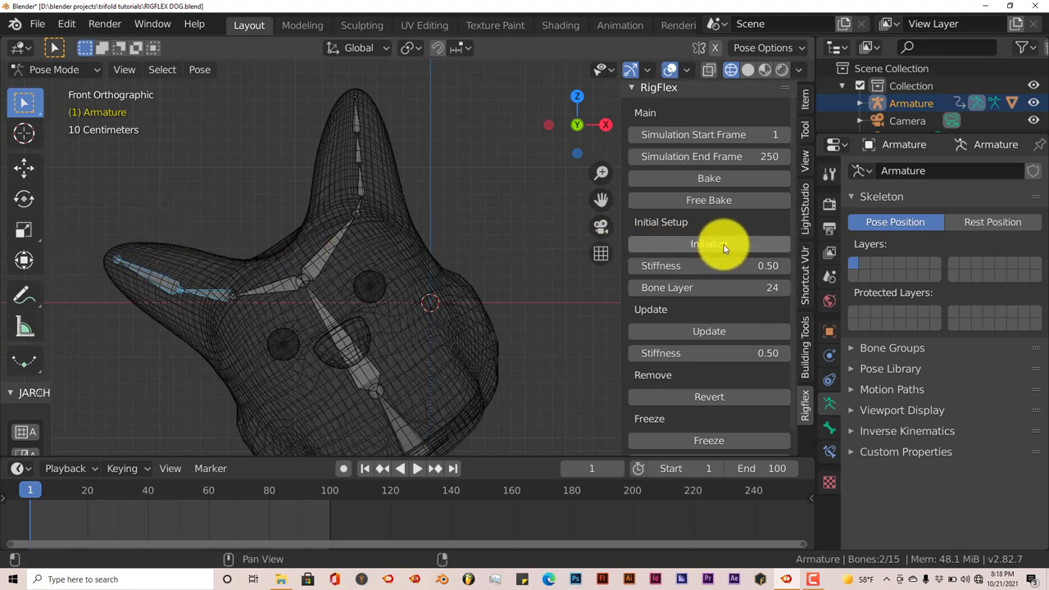
Initialize the other ear's bone chain as a flex rig too.
{"action": "left_click", "coordinate": [708, 177]}
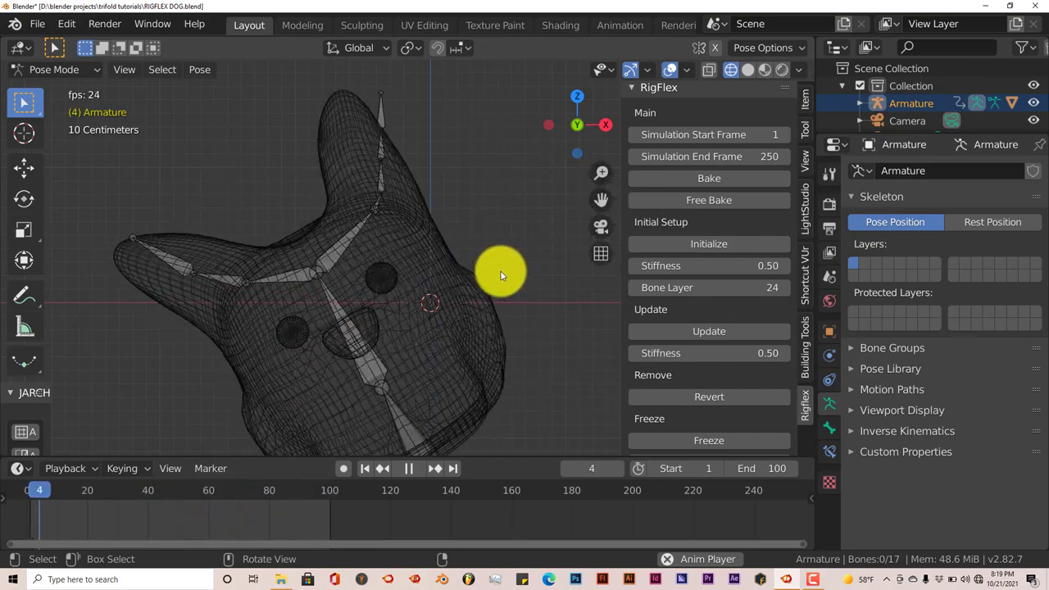
{"action": "left_click", "coordinate": [409, 469]}
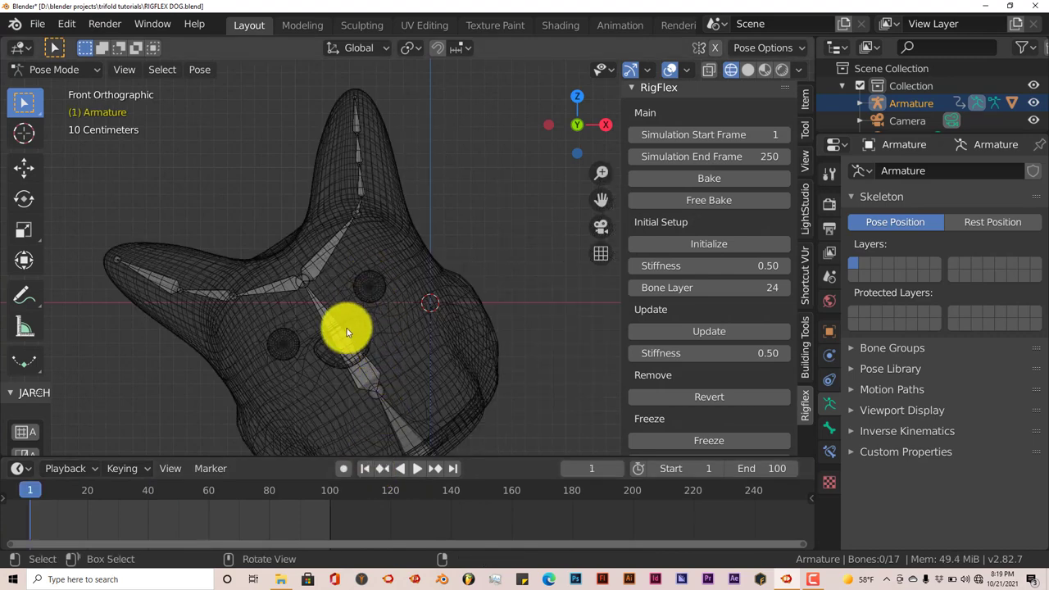
{"action": "mouse_move", "coordinate": [364, 334]}
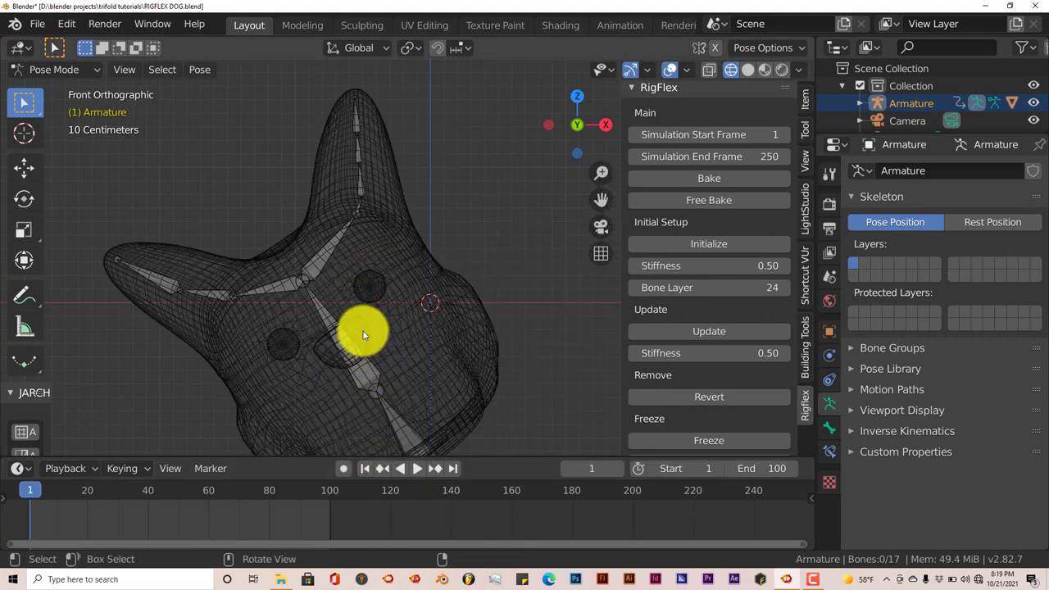
{"action": "left_click", "coordinate": [417, 469]}
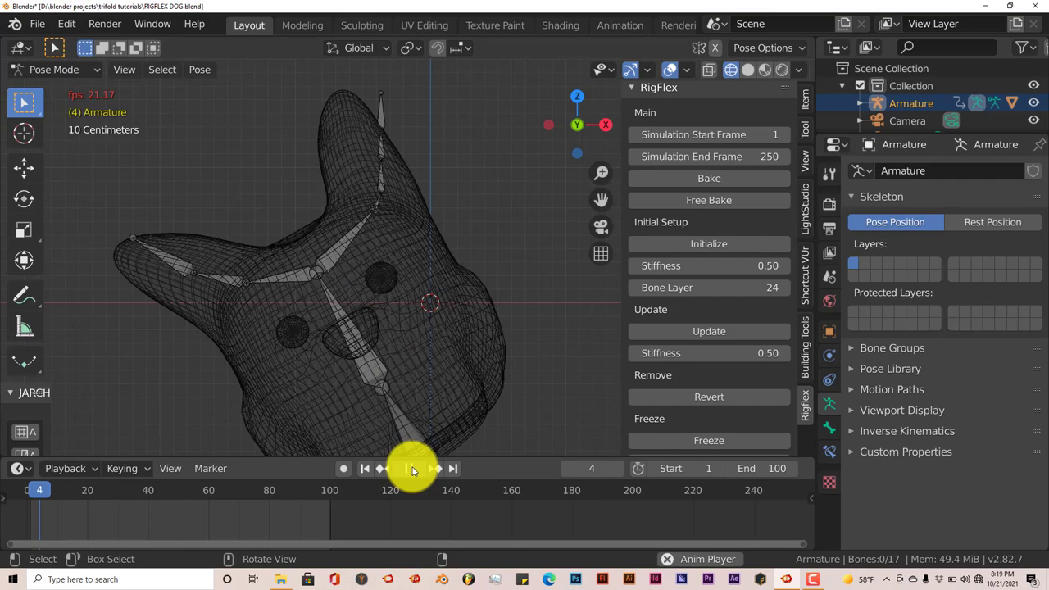
{"action": "left_click", "coordinate": [394, 469]}
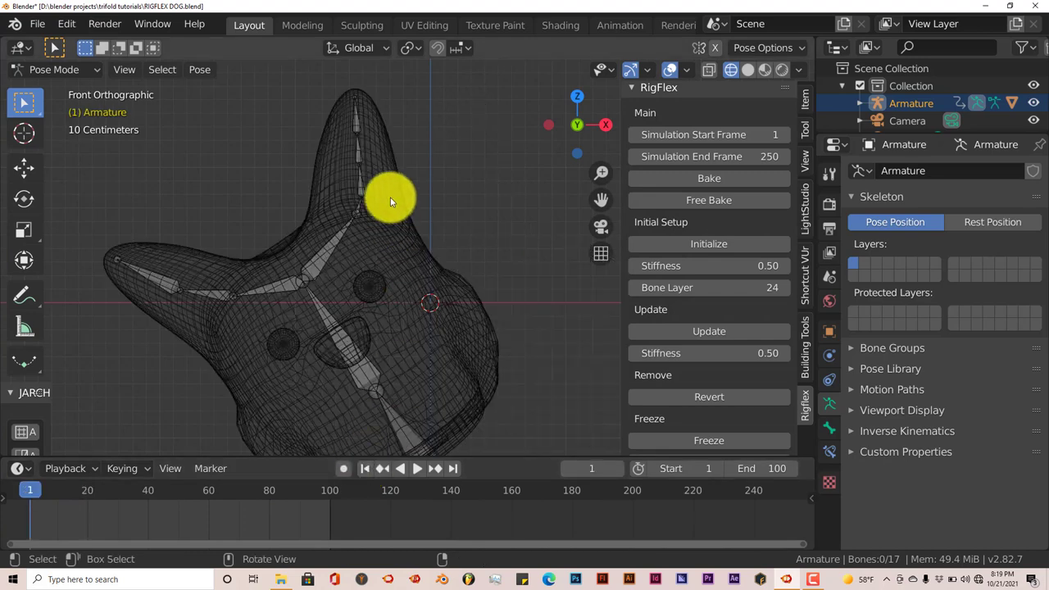
{"action": "mouse_move", "coordinate": [413, 207]}
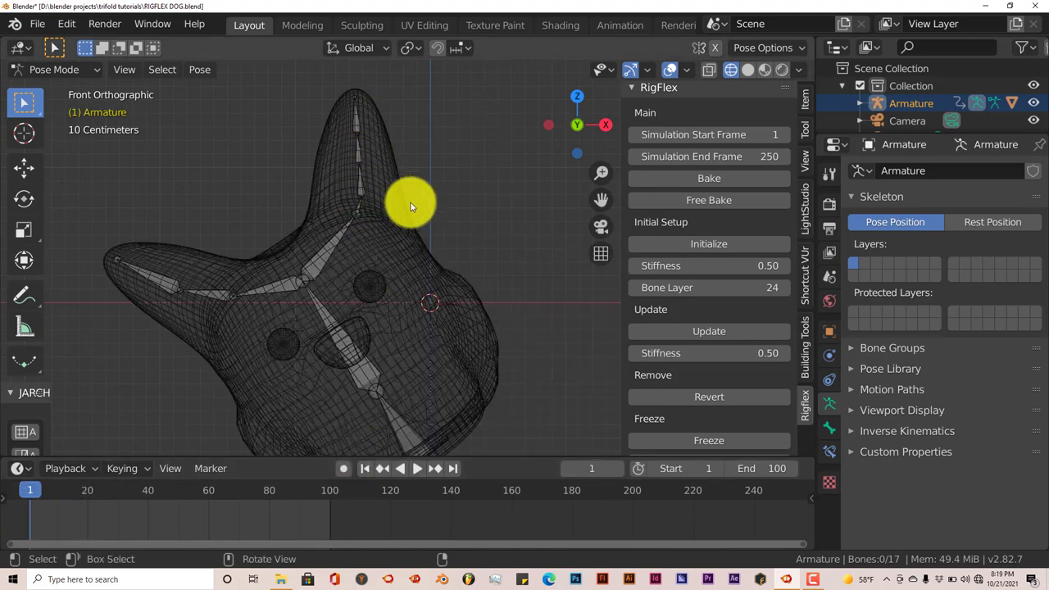